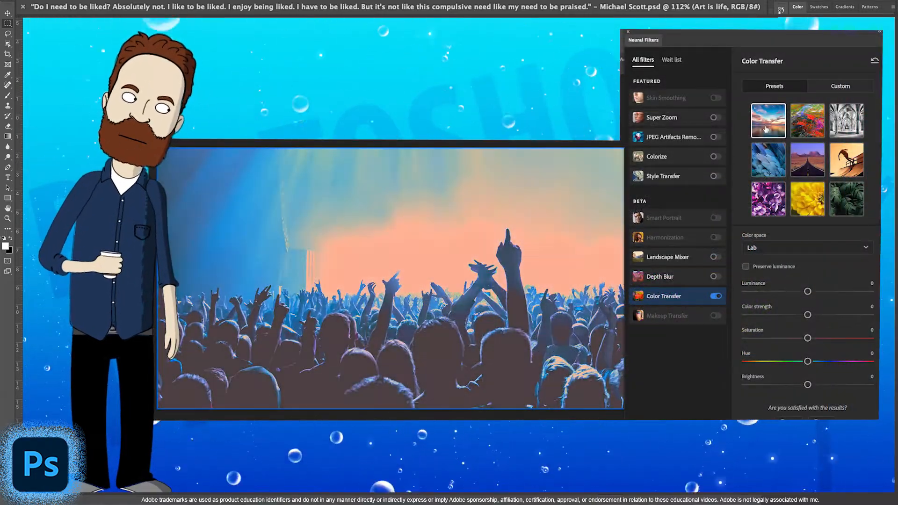
Preview the rainbow, black-and-white, pink-blue and warm yellow Color Transfer presets on the crowd photo.
left_click(806, 120)
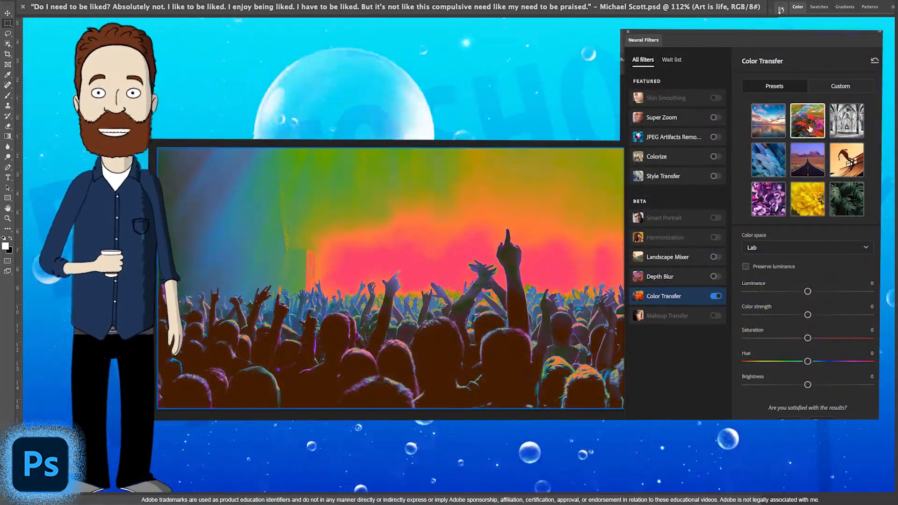
left_click(845, 120)
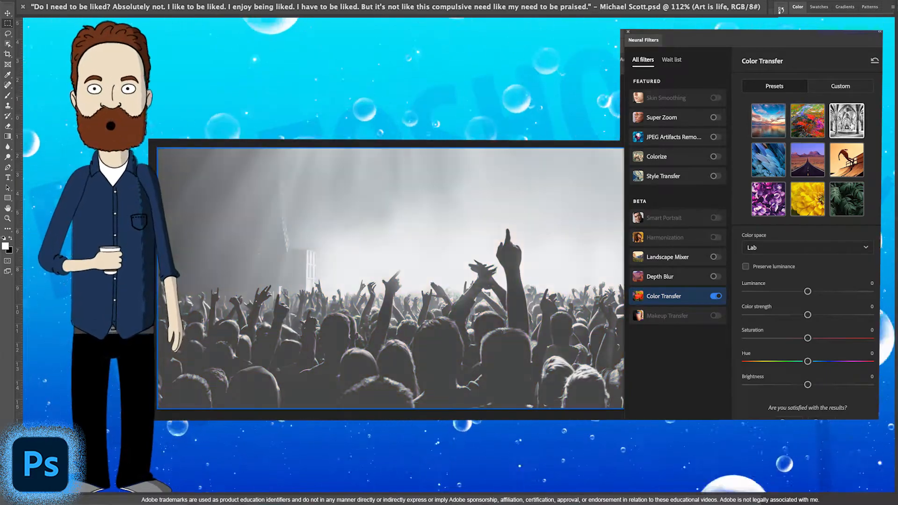
left_click(807, 159)
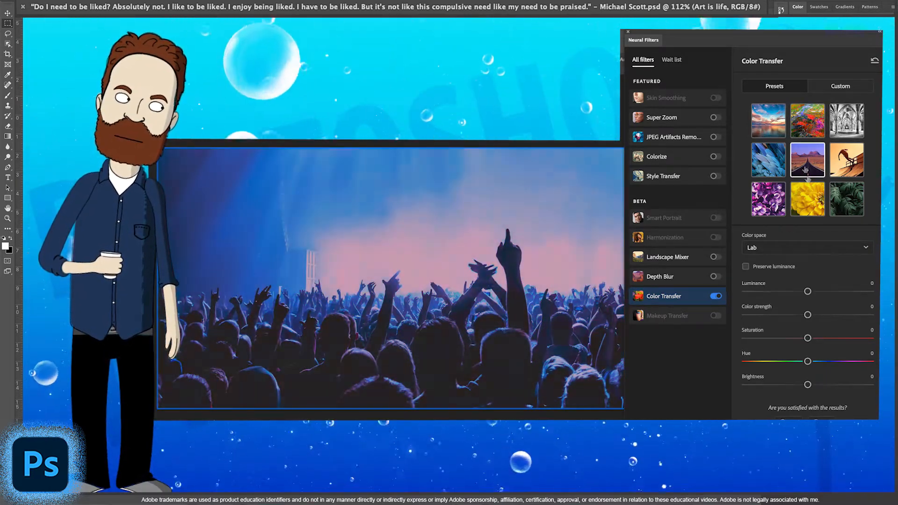
left_click(768, 199)
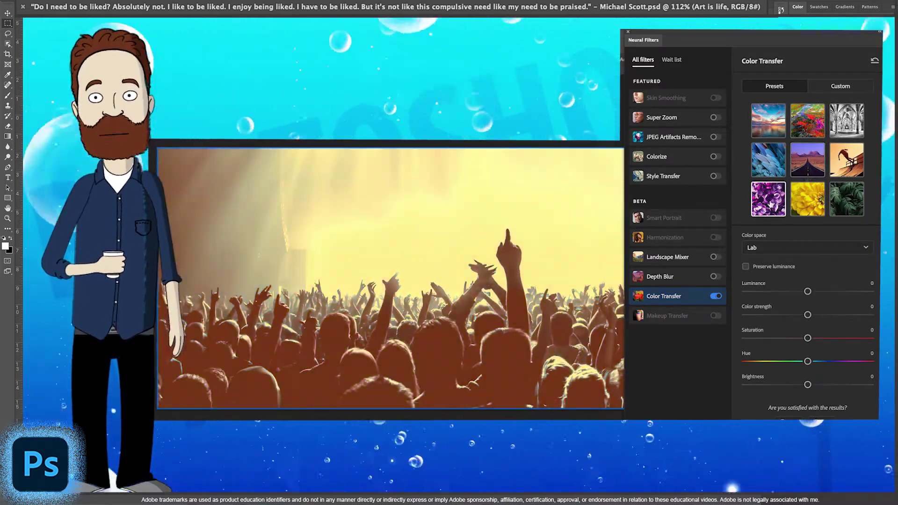
left_click(806, 199)
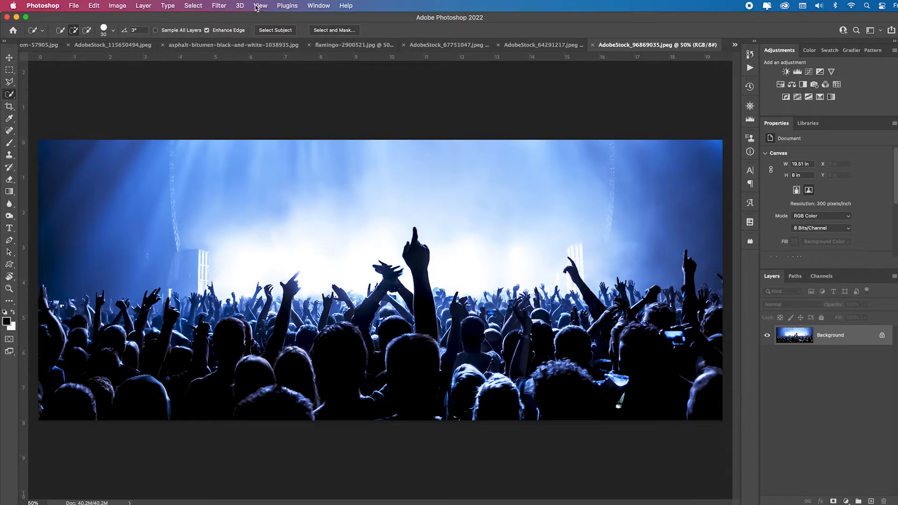
Reopen Neural Filters, cycle the presets again and apply the green-tint look as a new layer.
left_click(219, 5)
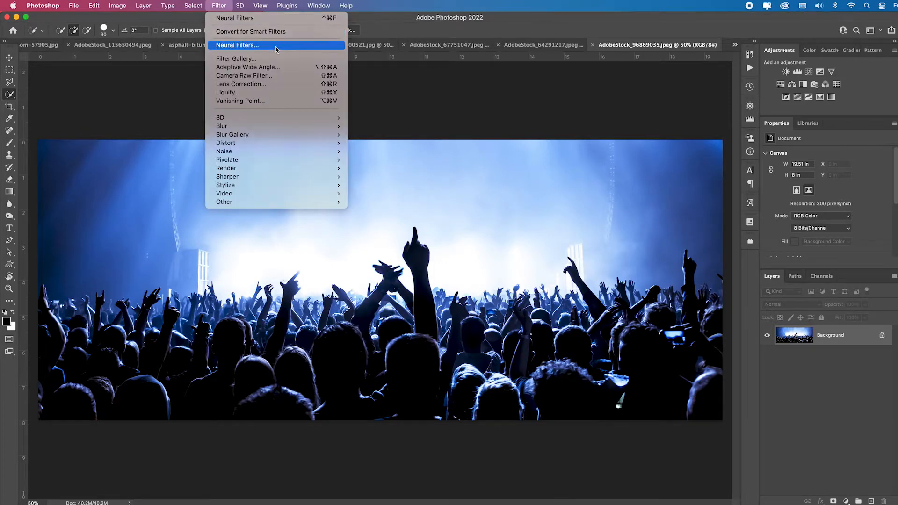
left_click(237, 45)
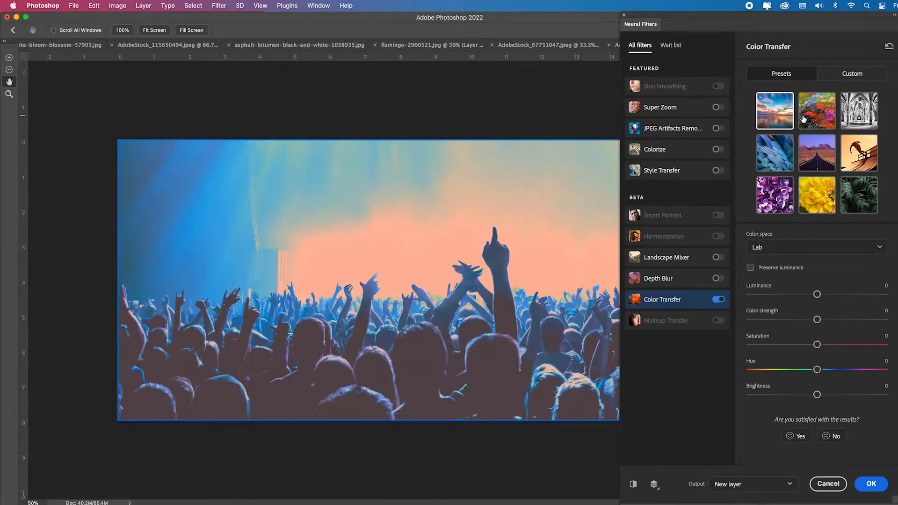
left_click(816, 111)
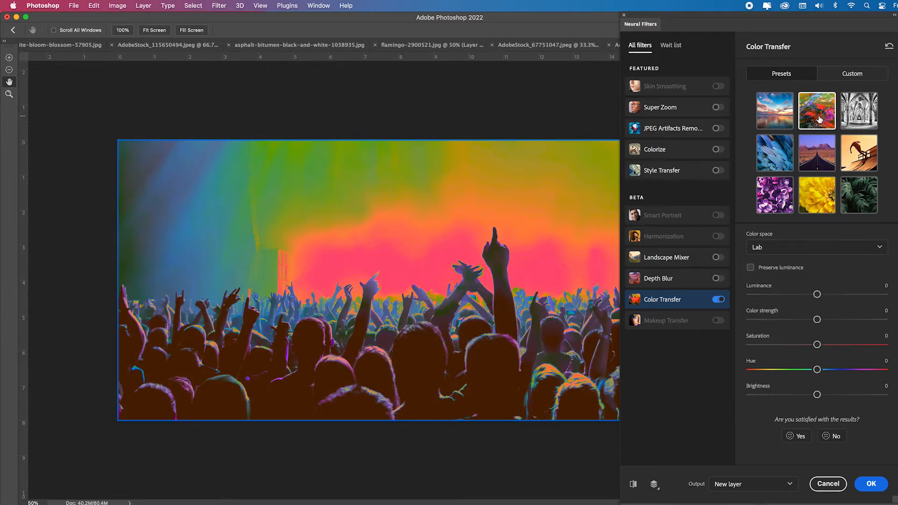
left_click(859, 110)
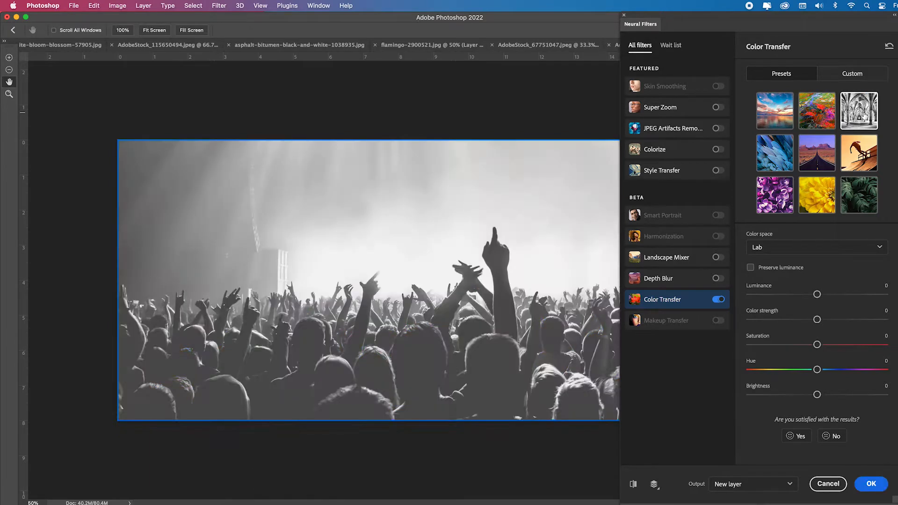
left_click(774, 153)
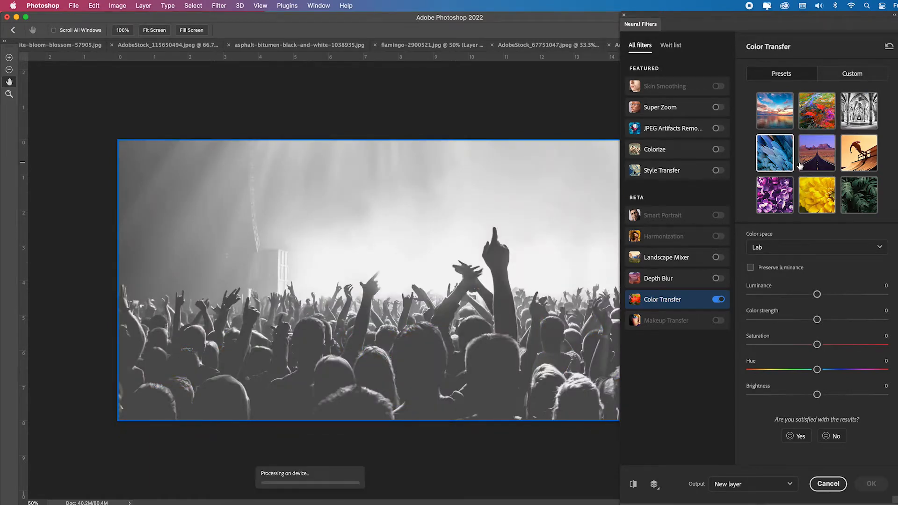
left_click(816, 152)
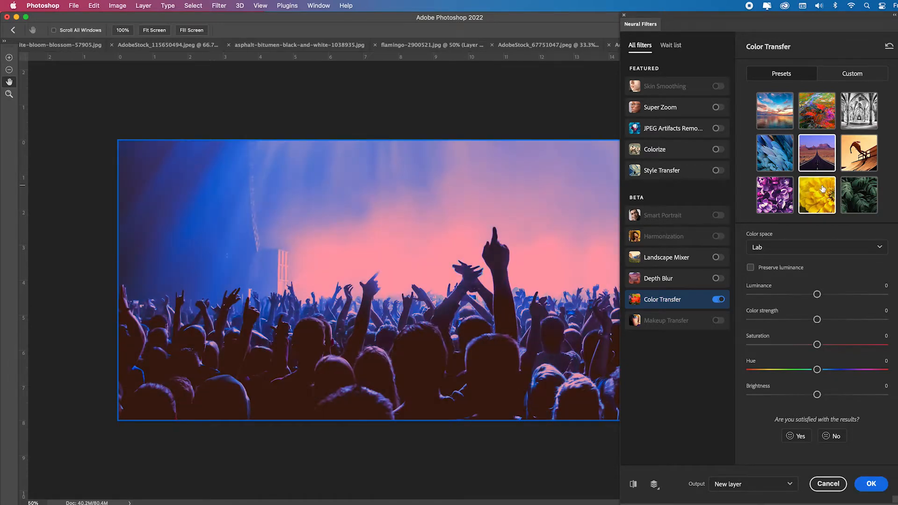
left_click(858, 153)
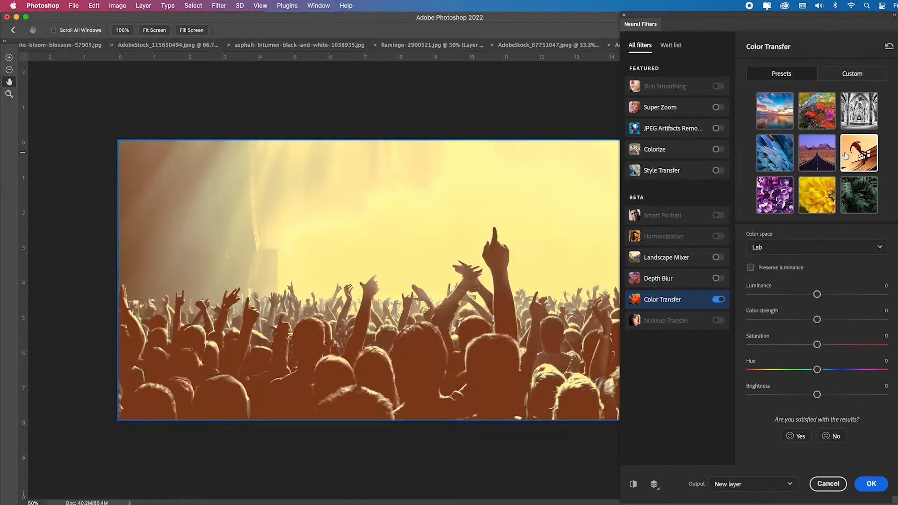
left_click(816, 195)
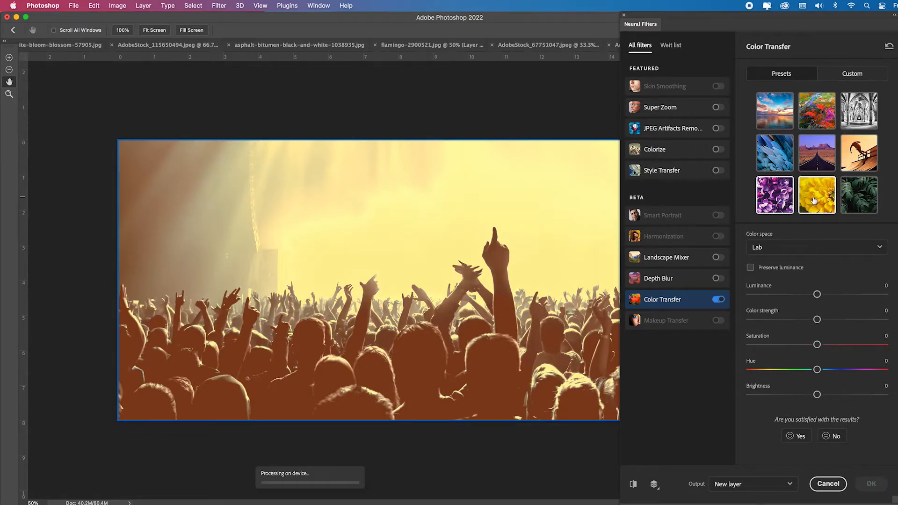
left_click(859, 195)
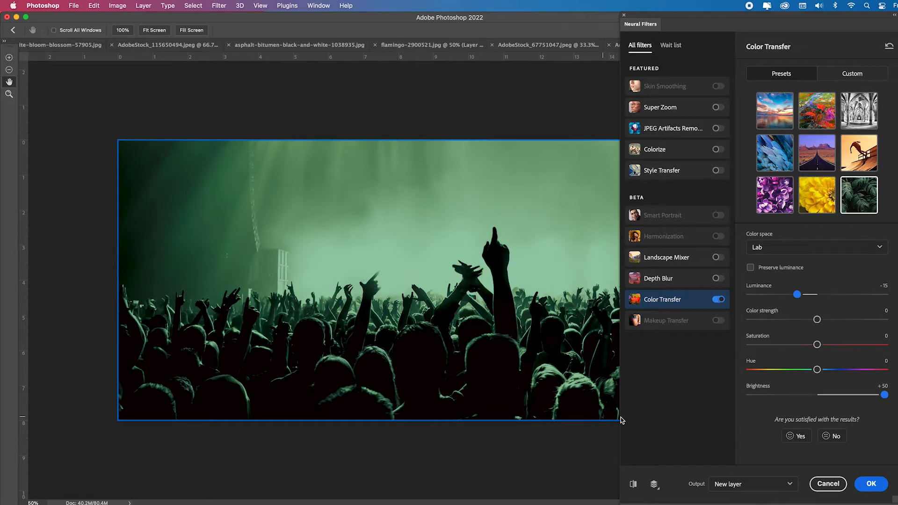
left_click(871, 484)
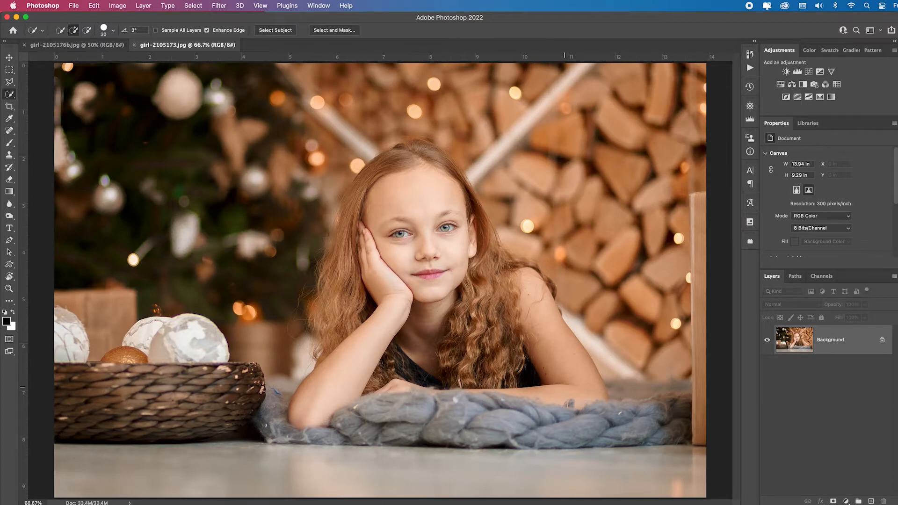
mouse_move(720, 408)
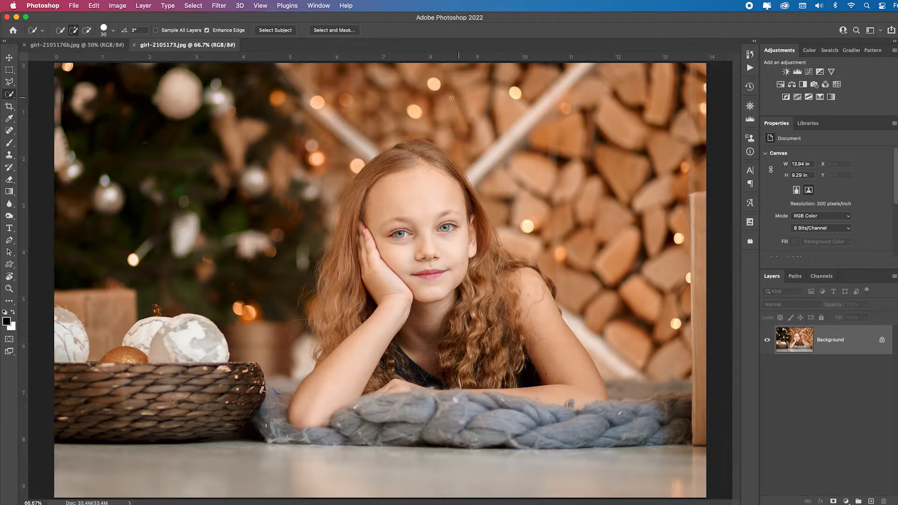
mouse_move(61, 45)
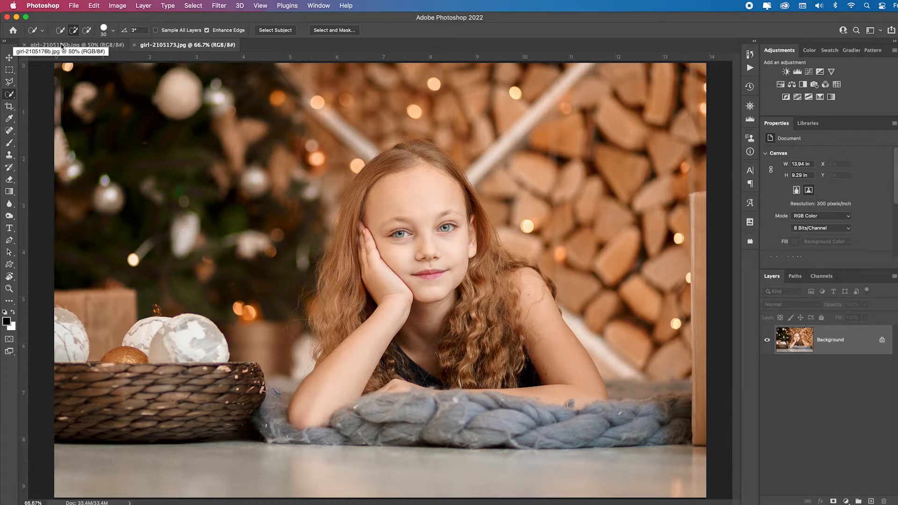
View the girl-2105173 reference, return to girl-2105176b and bring up the Filter menu.
left_click(69, 45)
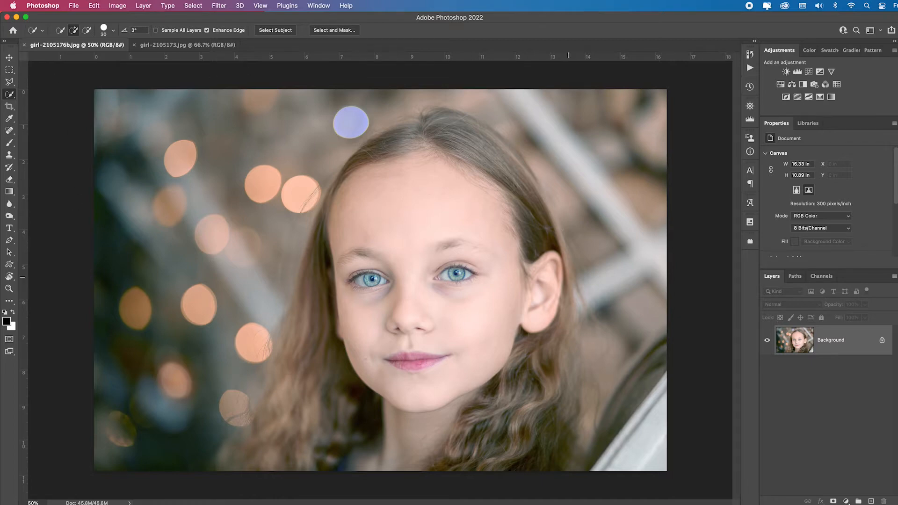
left_click(172, 45)
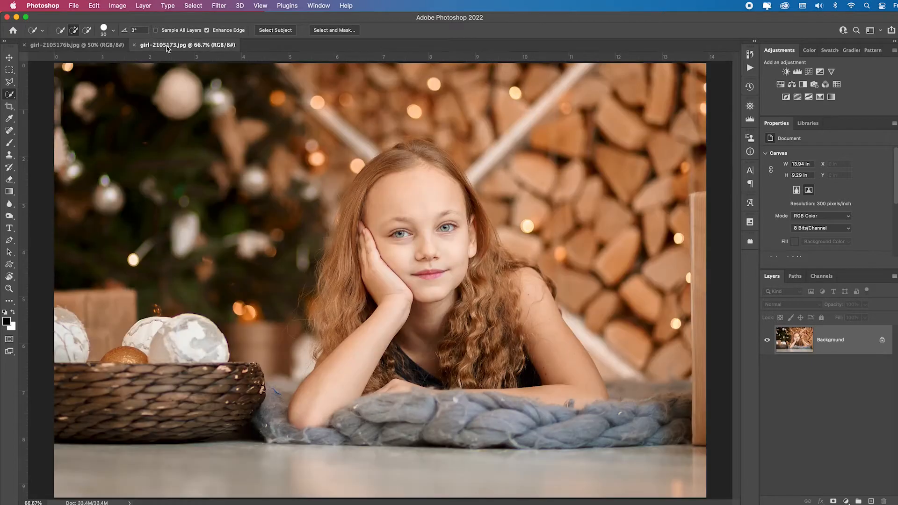
left_click(57, 45)
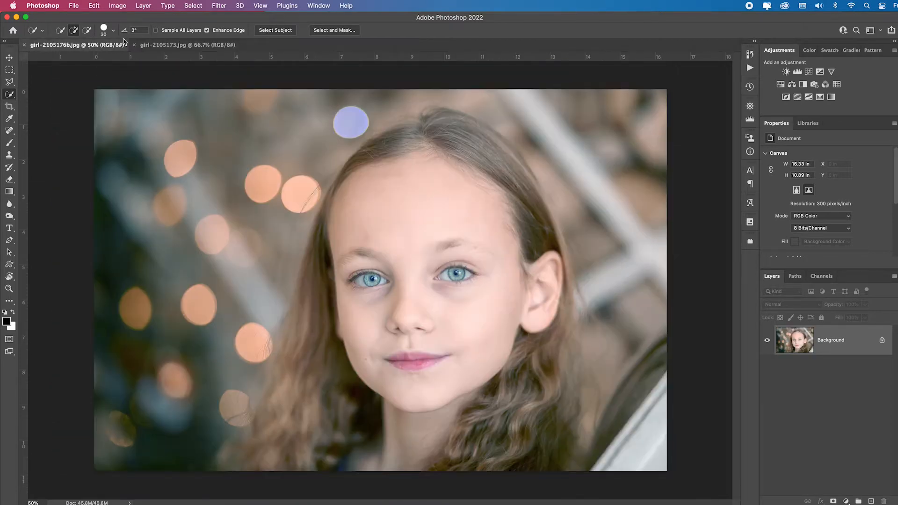
left_click(218, 5)
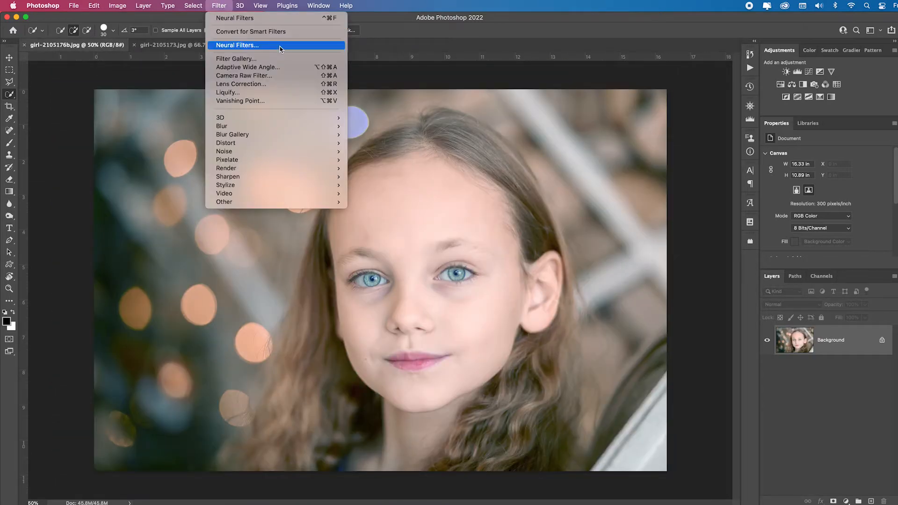
Color Transfer girl-2105176b using girl-2105173.jpg as custom reference, then hide Layer 1 to compare.
left_click(237, 45)
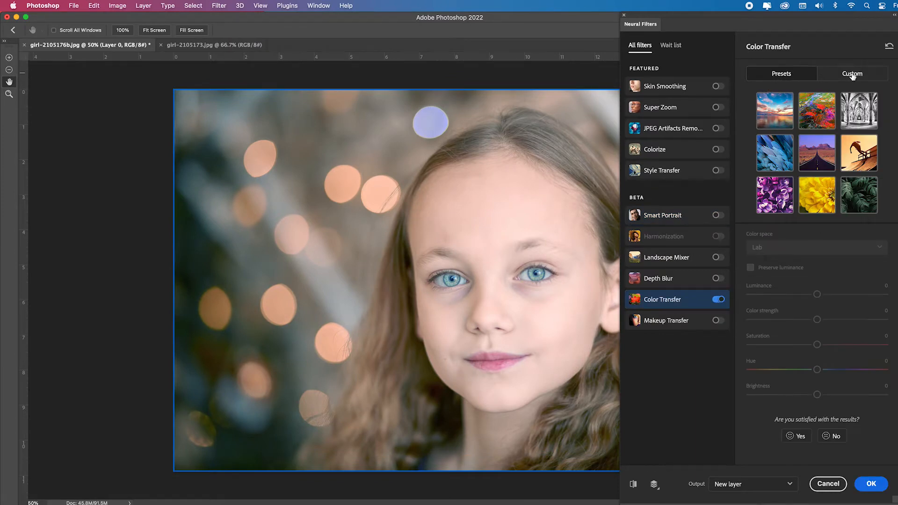
left_click(852, 73)
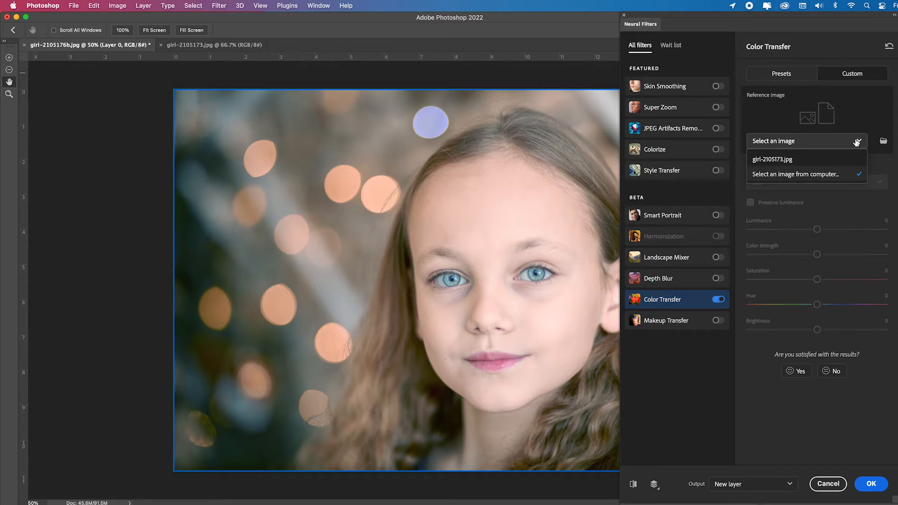
mouse_move(778, 162)
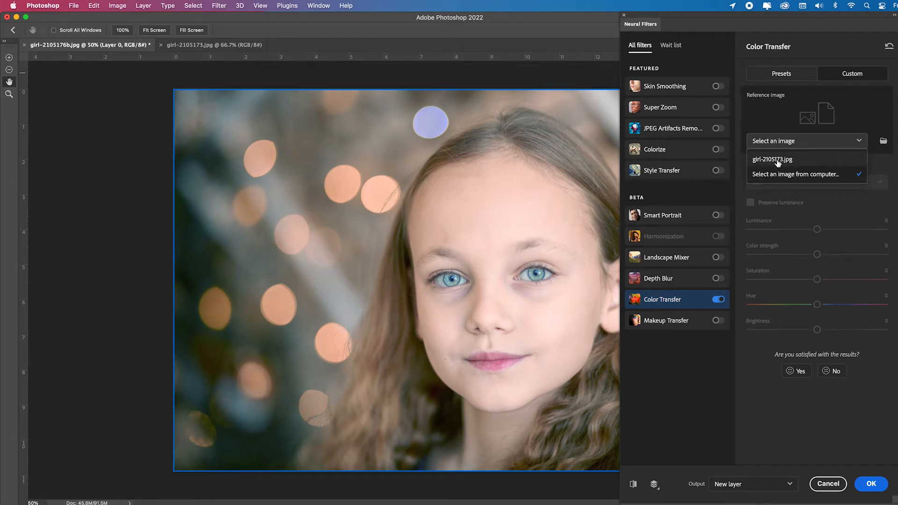
left_click(772, 159)
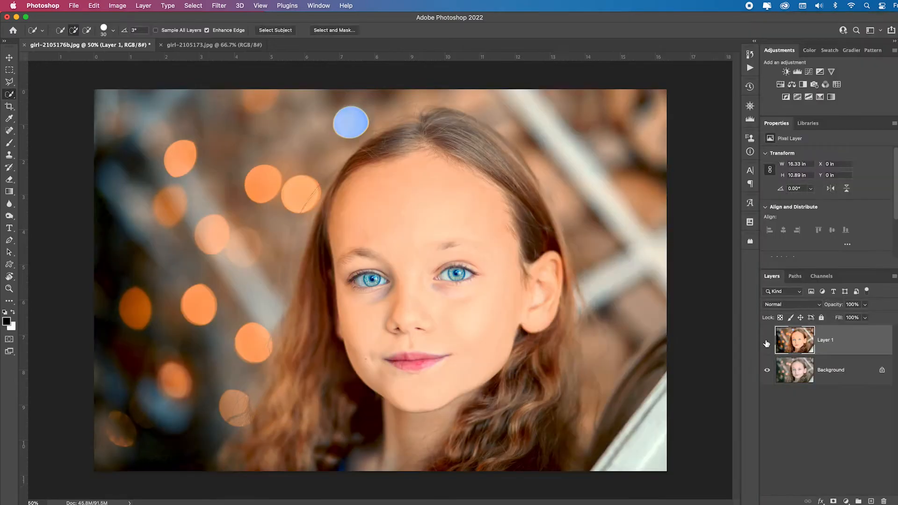
left_click(767, 342)
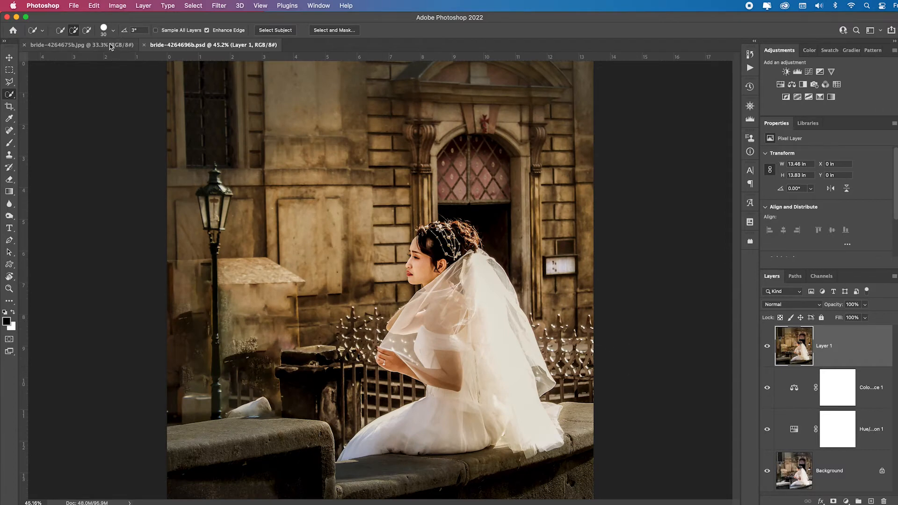
Flip between bride-4264675b and the bride-4264696b reference, ending on bride-4264675b.
left_click(80, 45)
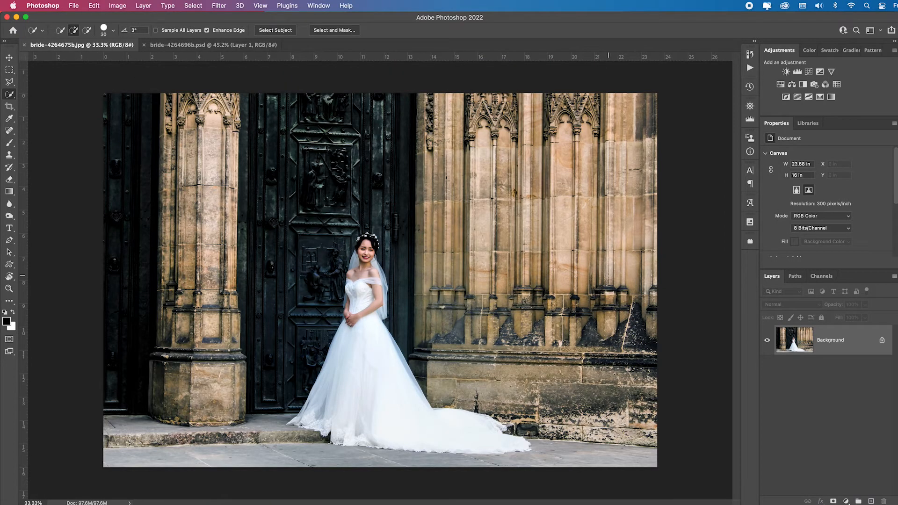
left_click(213, 45)
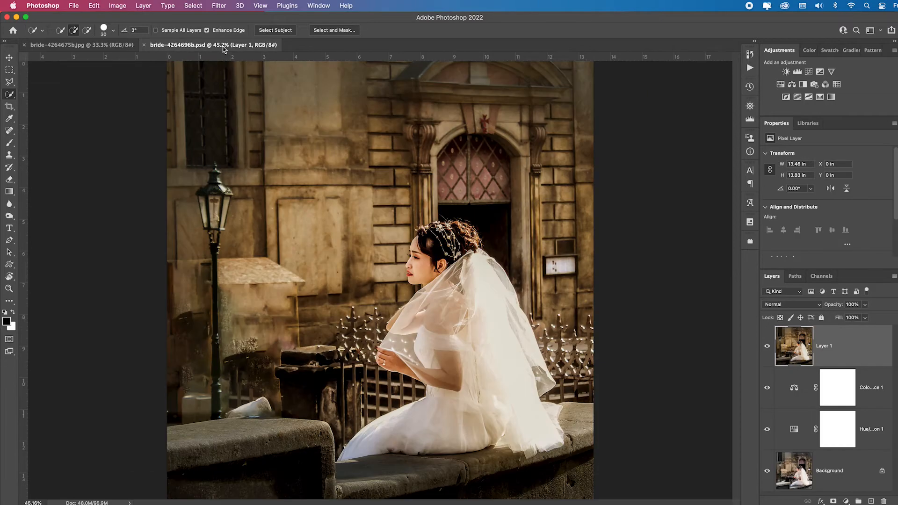
left_click(218, 6)
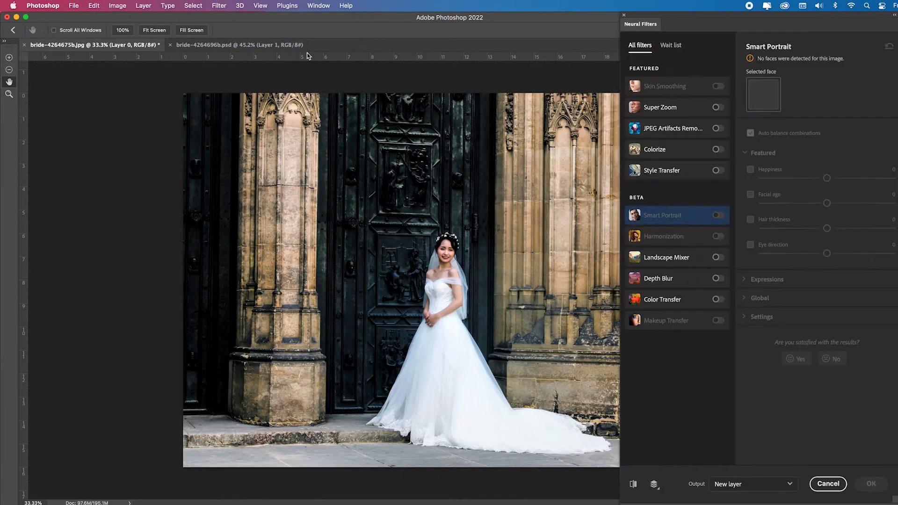
Color Transfer with bride-4264696b.psd as custom reference, Preserve luminance on, applied as a new layer.
left_click(717, 299)
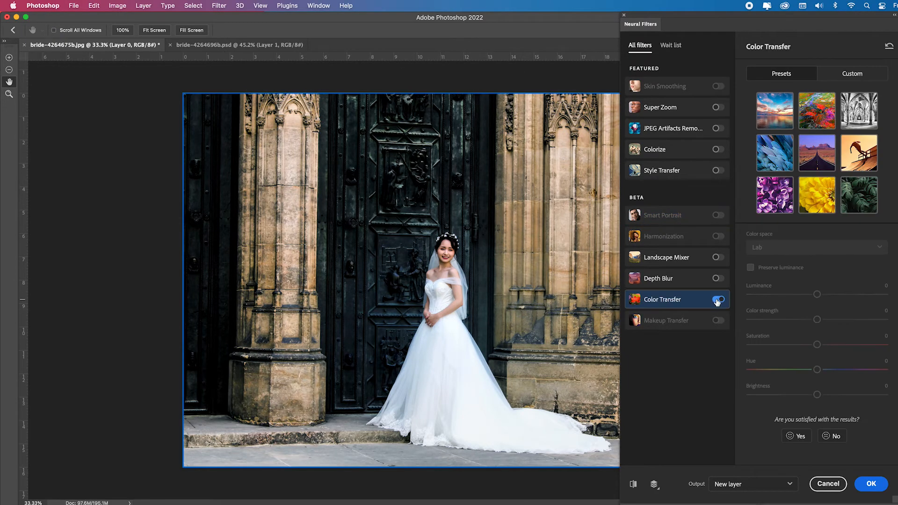
left_click(719, 299)
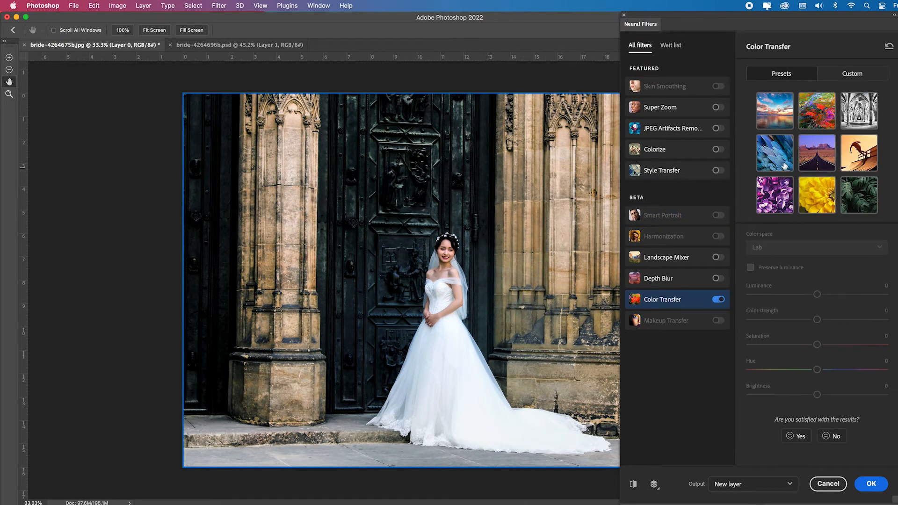
left_click(852, 73)
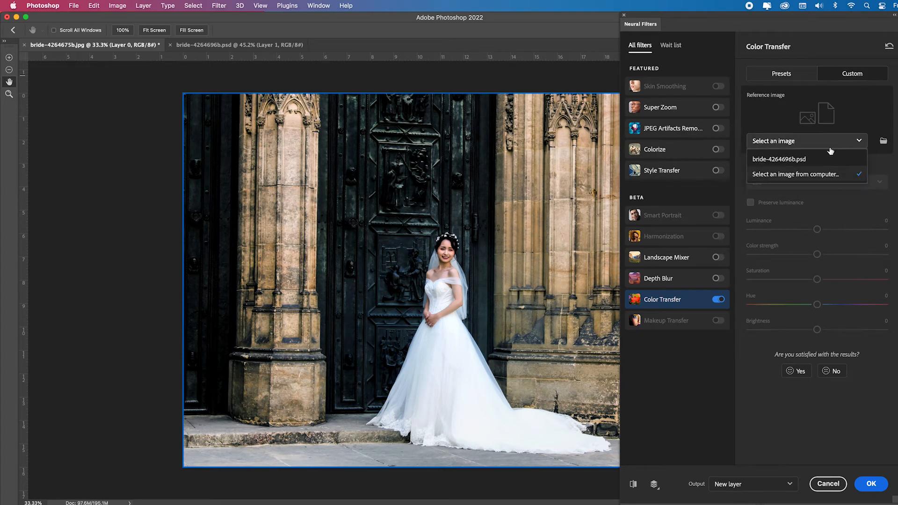
left_click(778, 159)
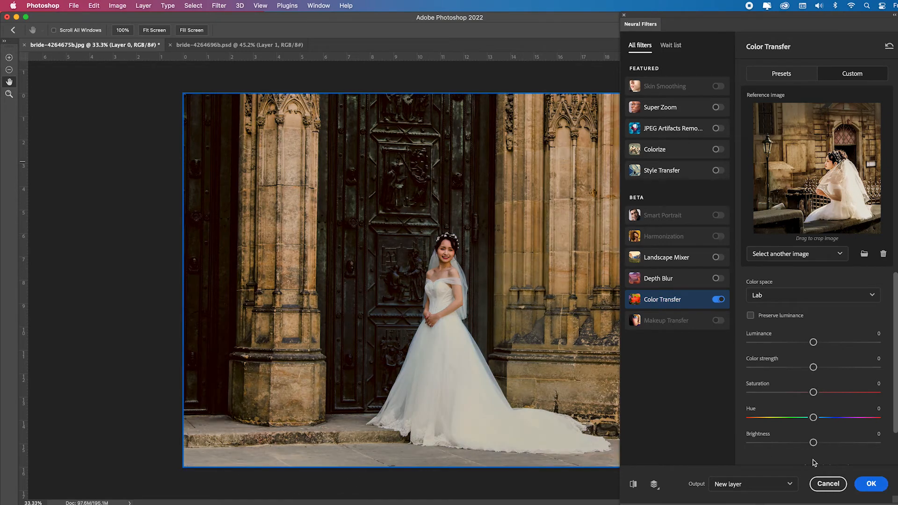
left_click(750, 278)
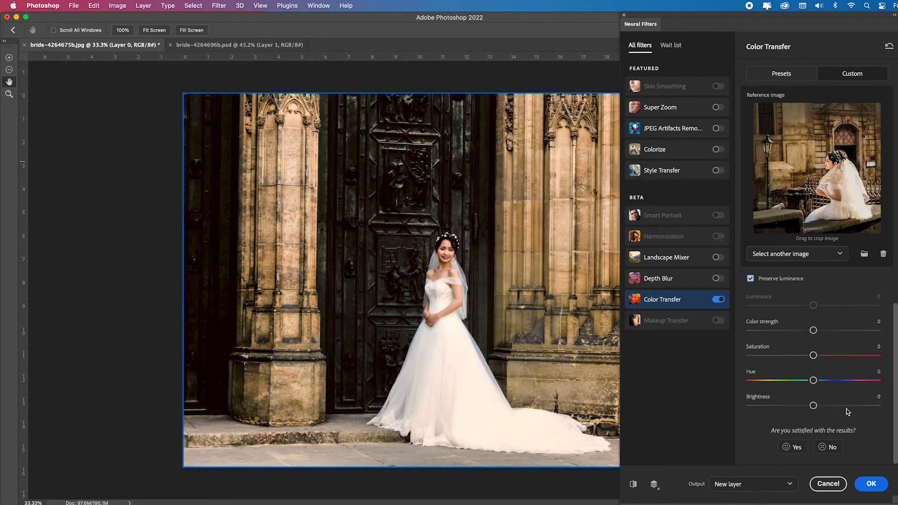
left_click(871, 483)
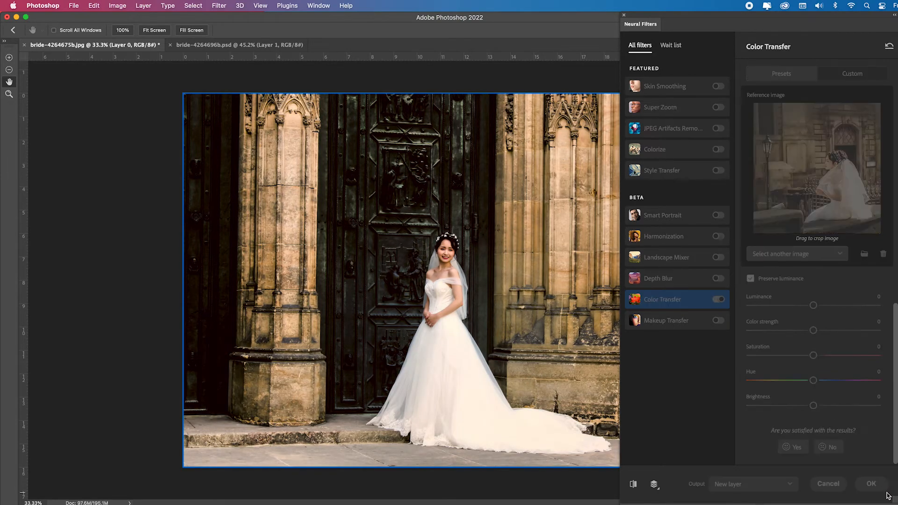
left_click(871, 483)
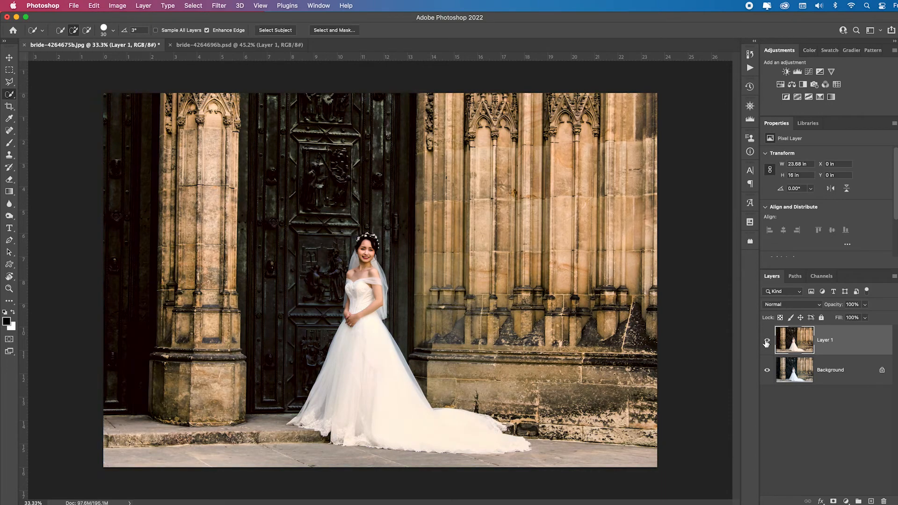
Switch to the bride-4264696b reference photo to compare with the colour-matched result.
left_click(239, 44)
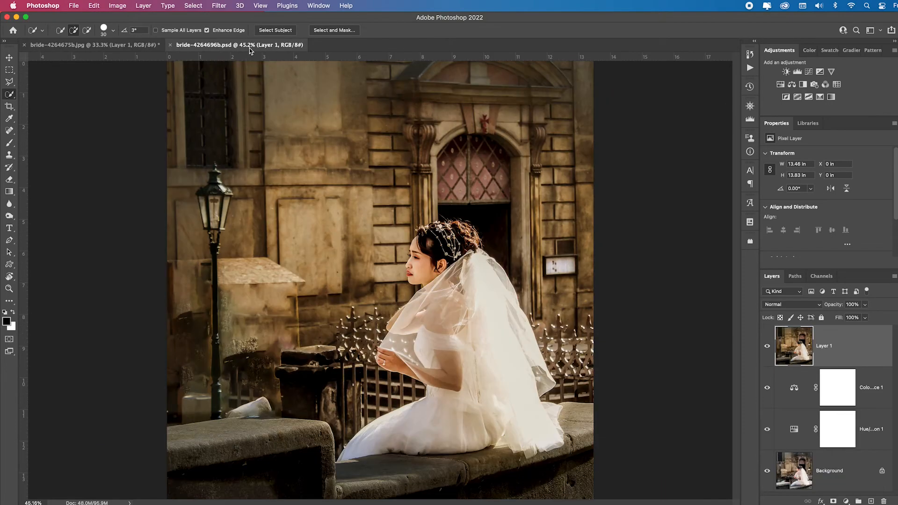